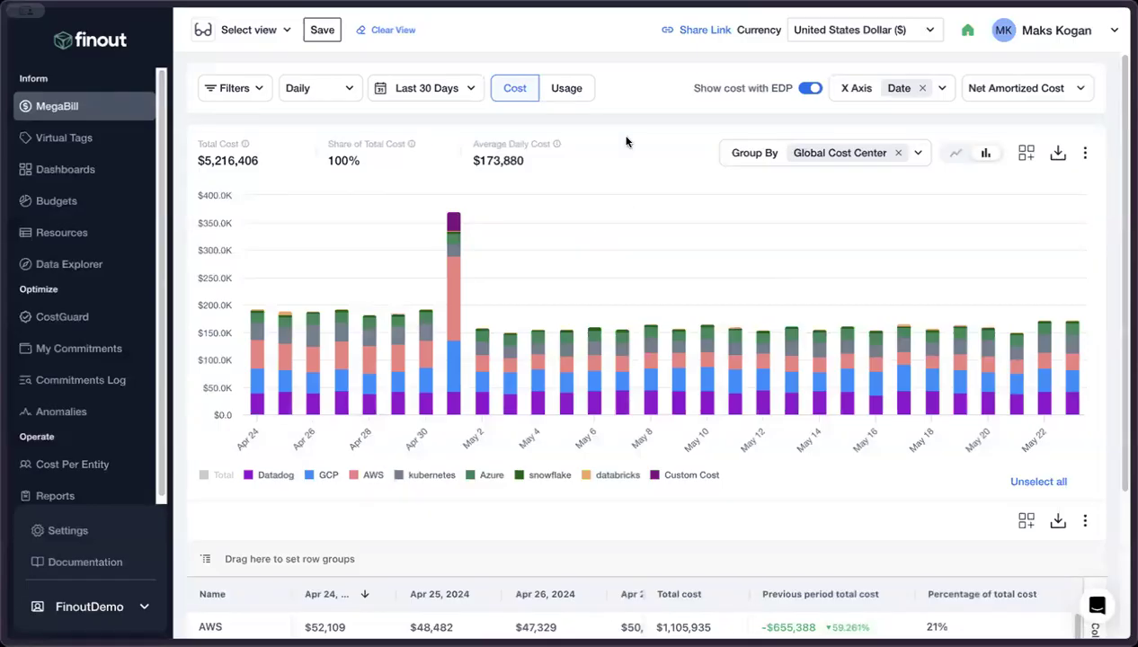
mouse_move(634, 139)
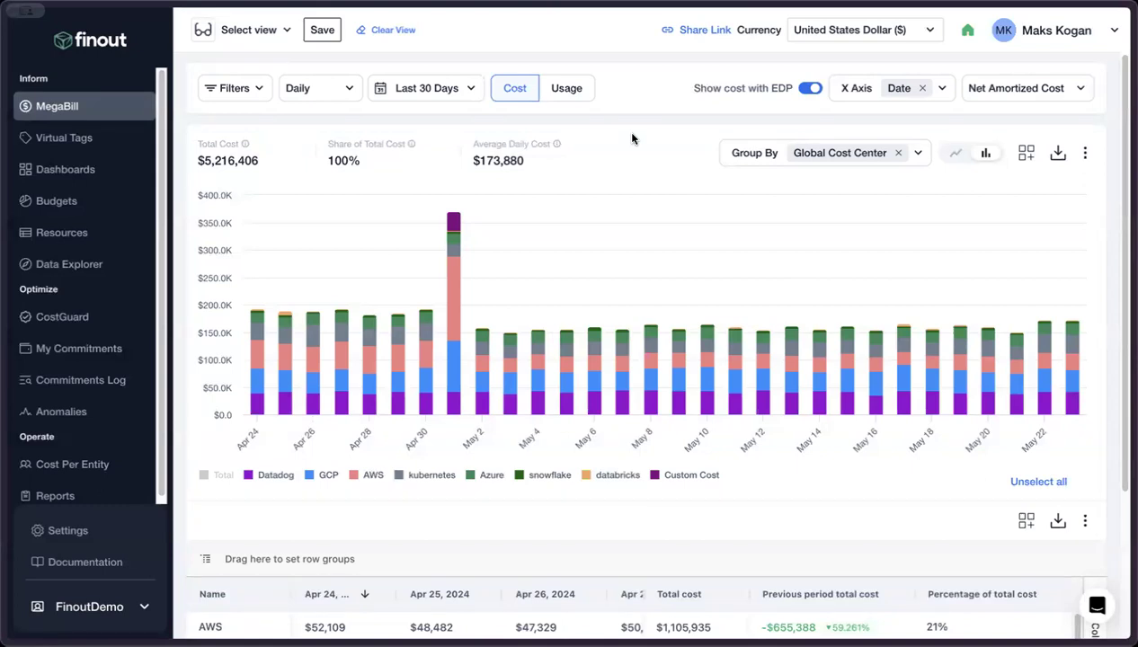
mouse_move(770, 159)
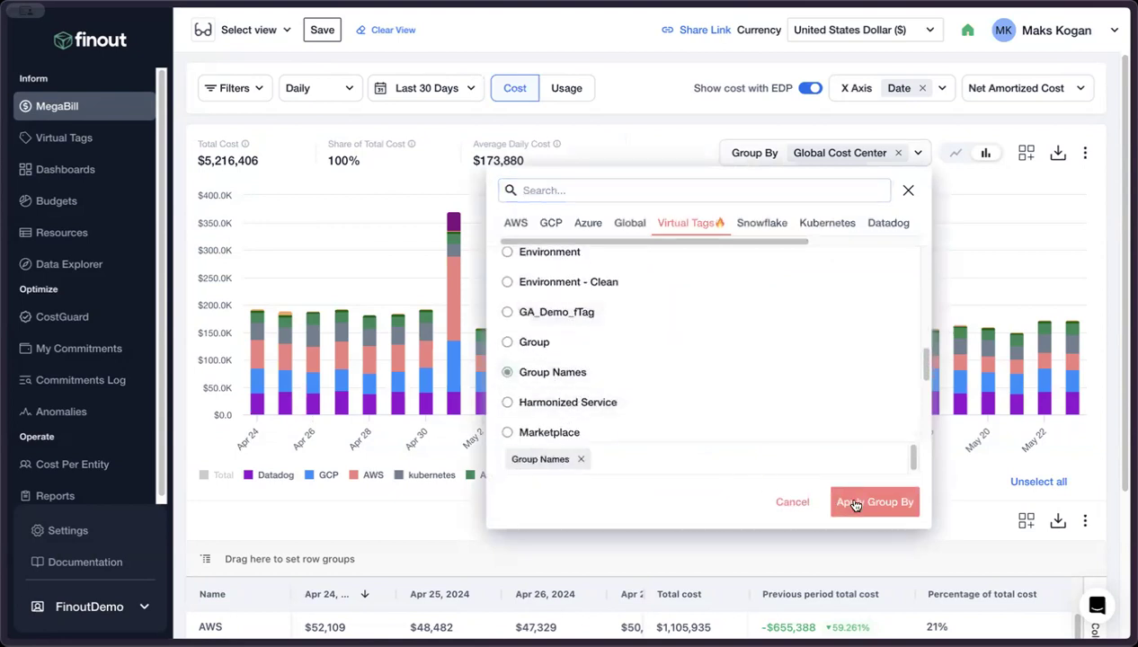
Step: Group the MegaBill cost chart by the Group Names virtual tag
click(874, 502)
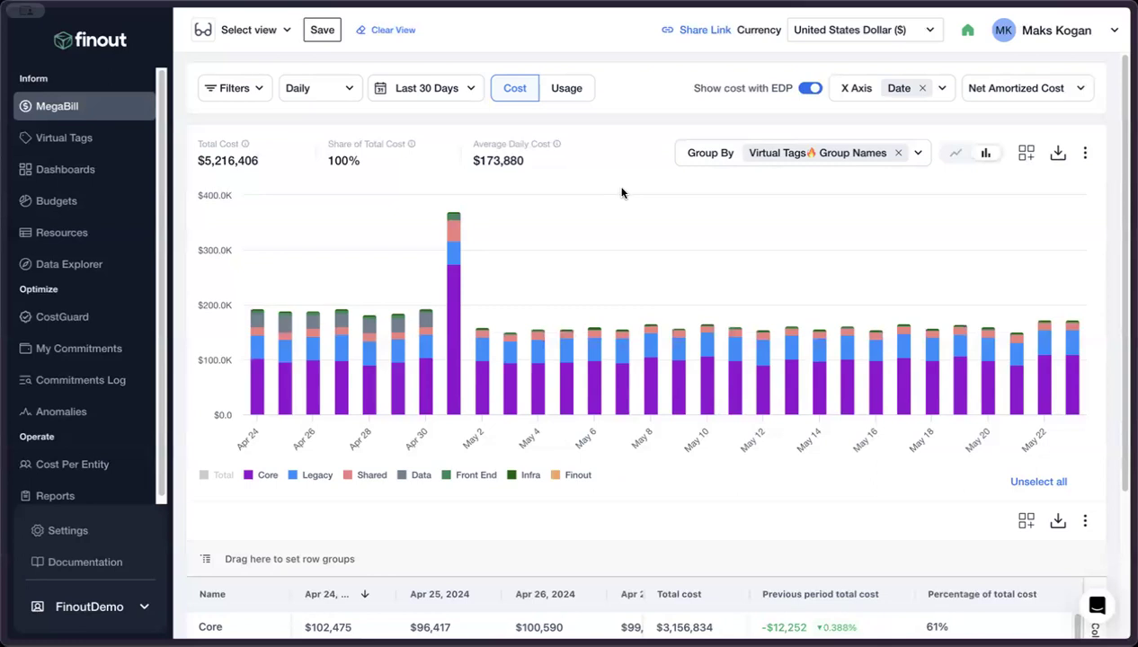
Step: Open the Group Names virtual tag from the Virtual Tags list for editing
click(63, 137)
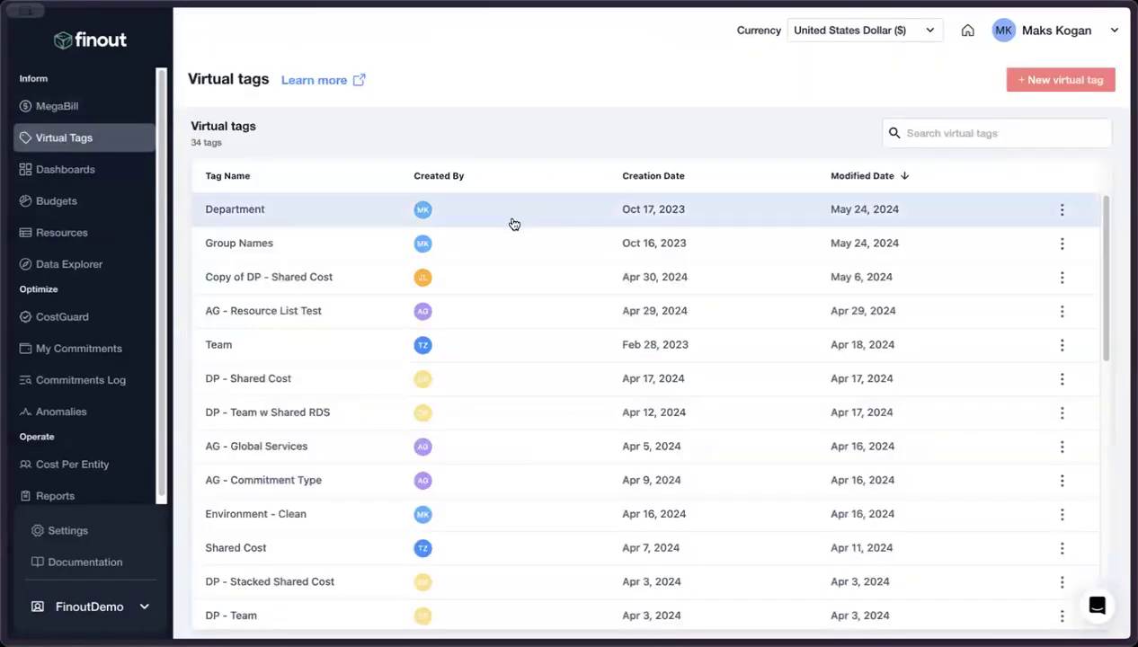
click(239, 243)
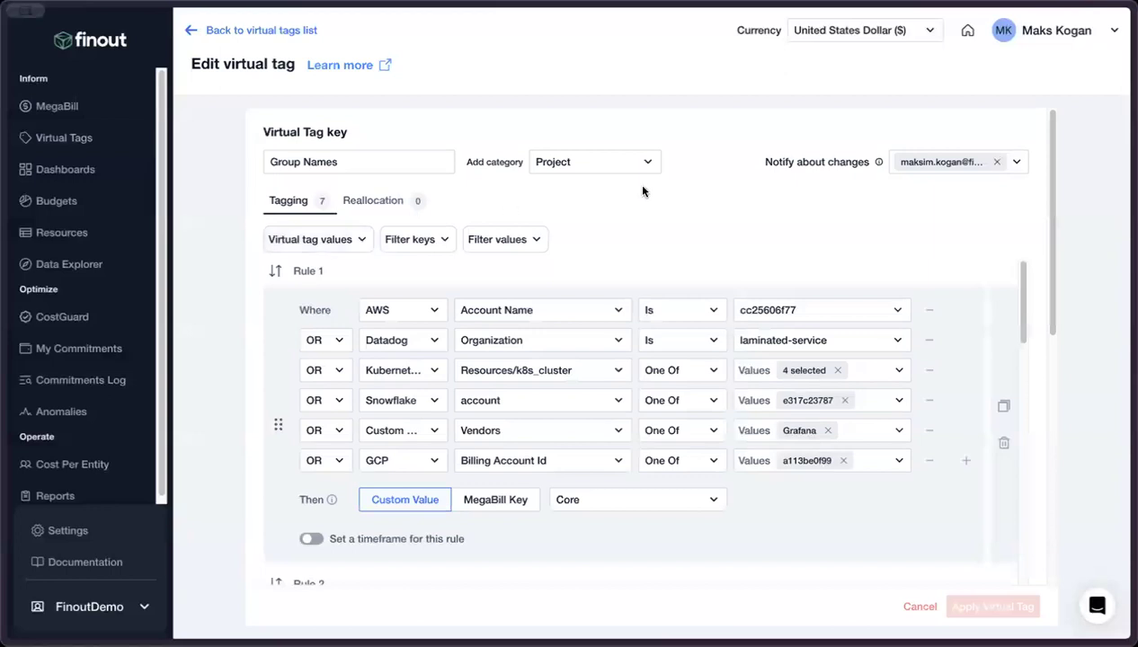
mouse_move(644, 185)
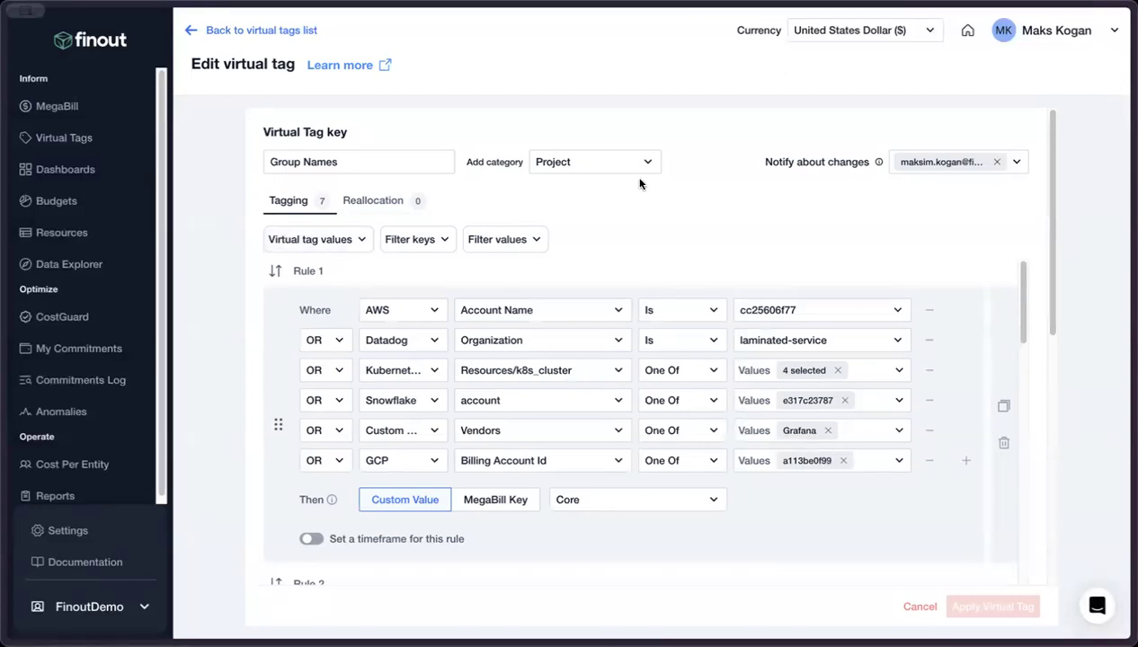
mouse_move(532, 315)
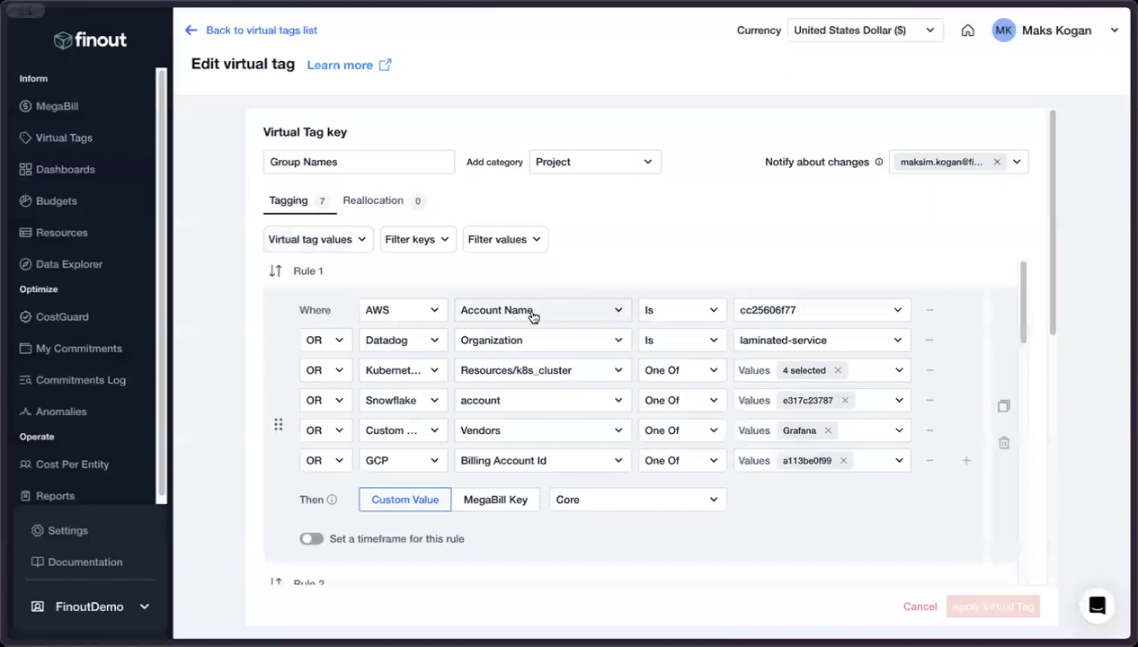
click(541, 310)
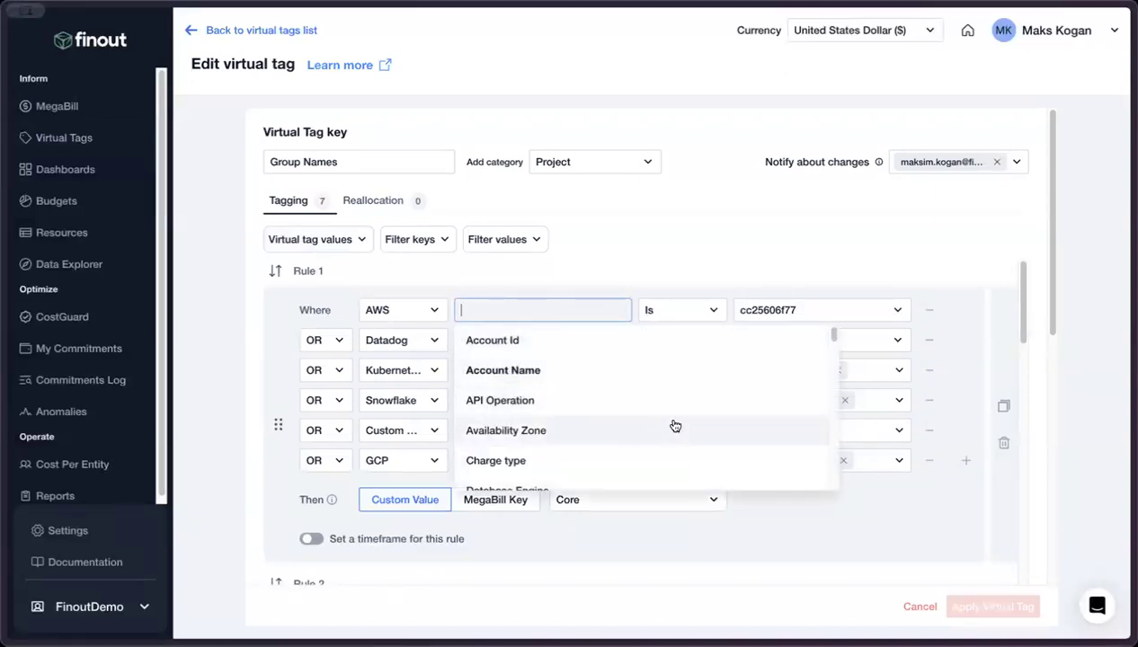
mouse_move(684, 427)
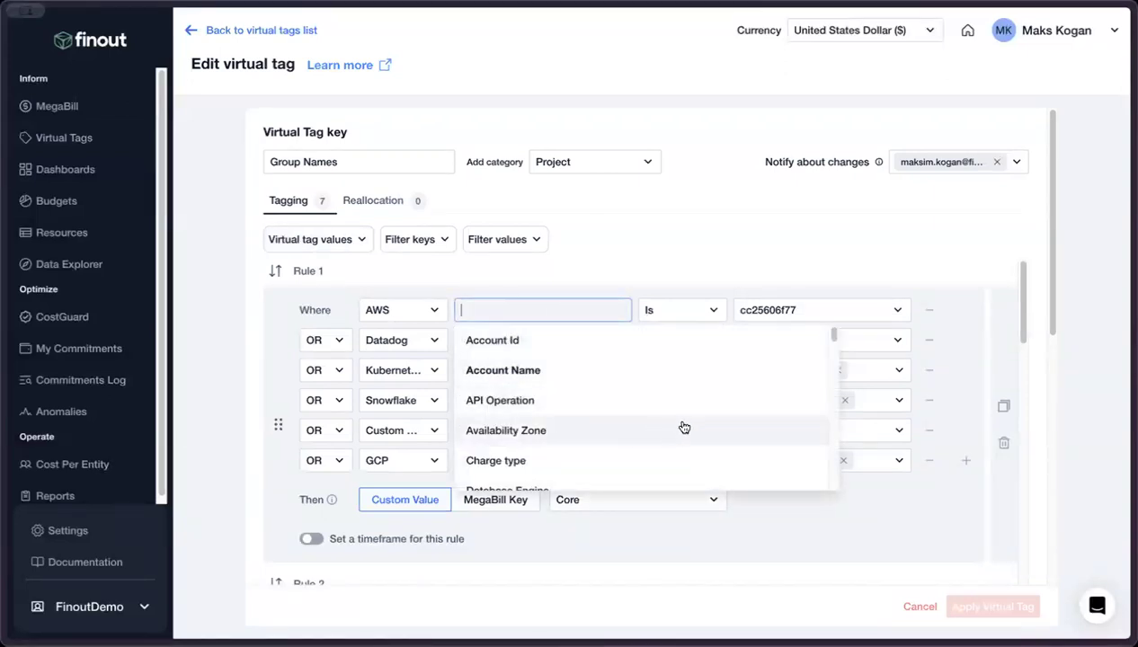
scroll(down, 3)
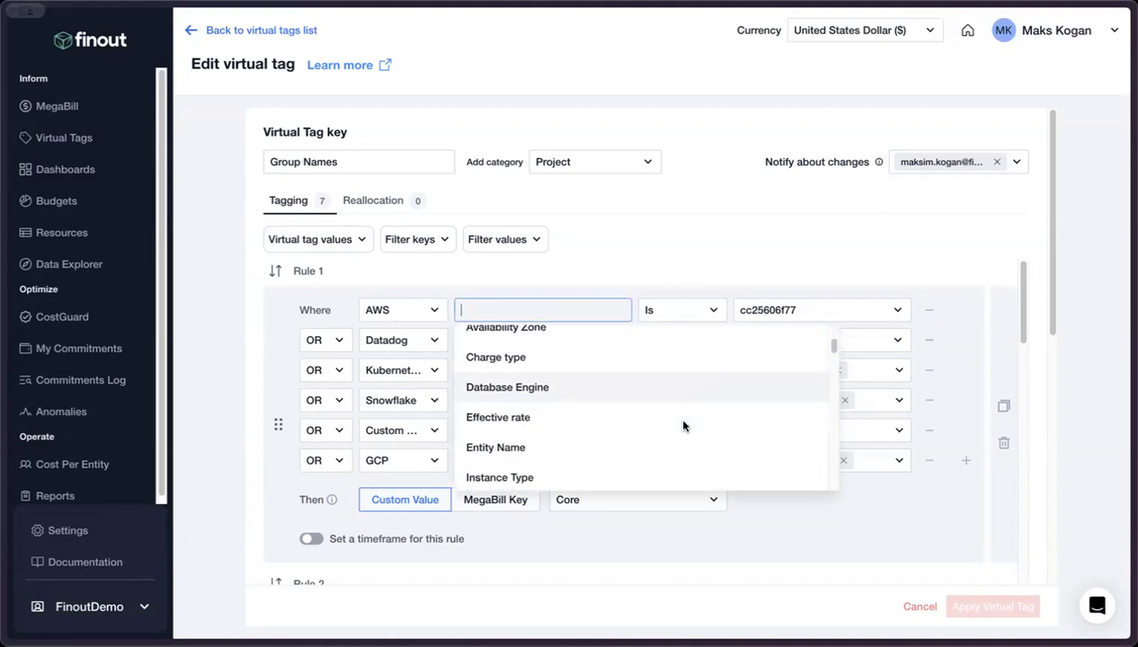
scroll(down, 3)
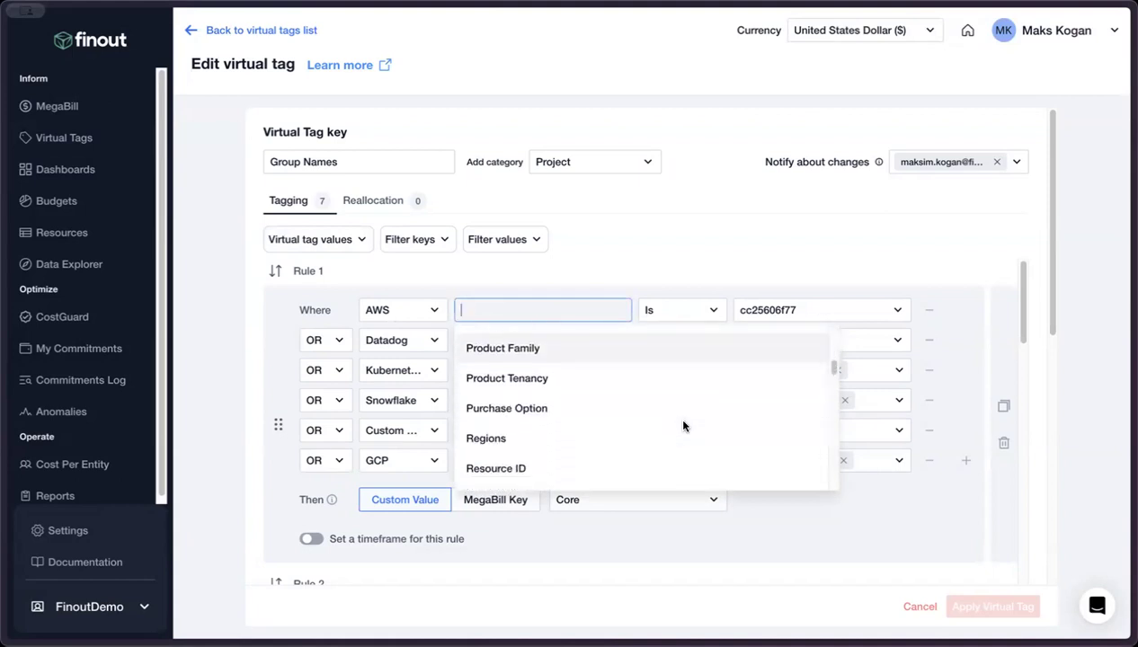
scroll(down, 3)
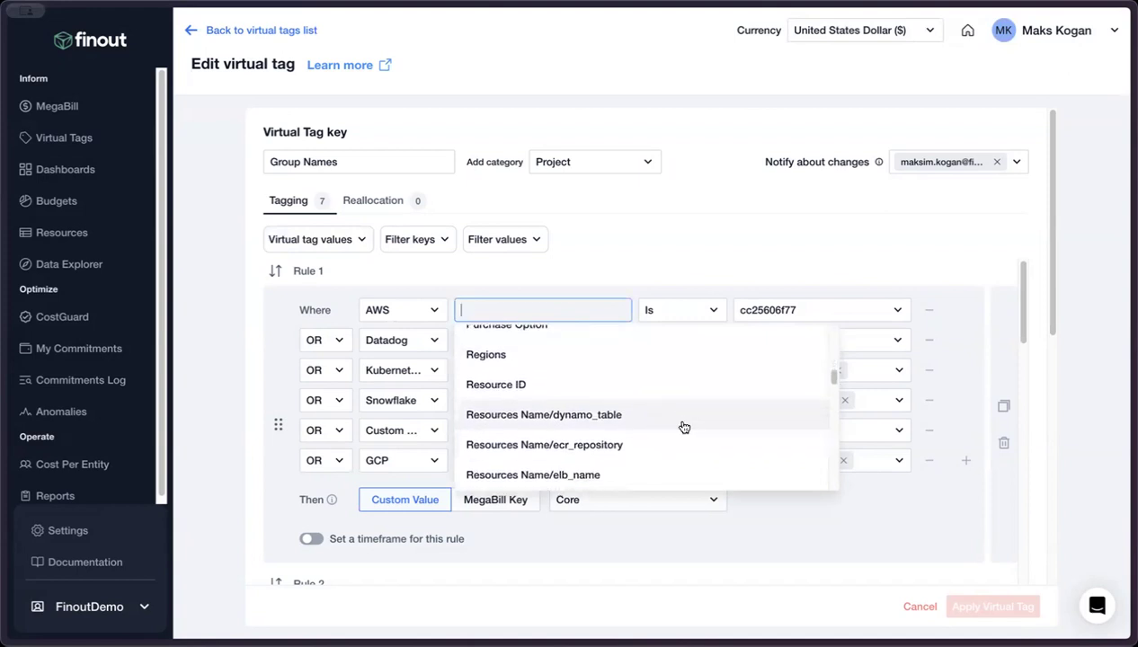
scroll(down, 3)
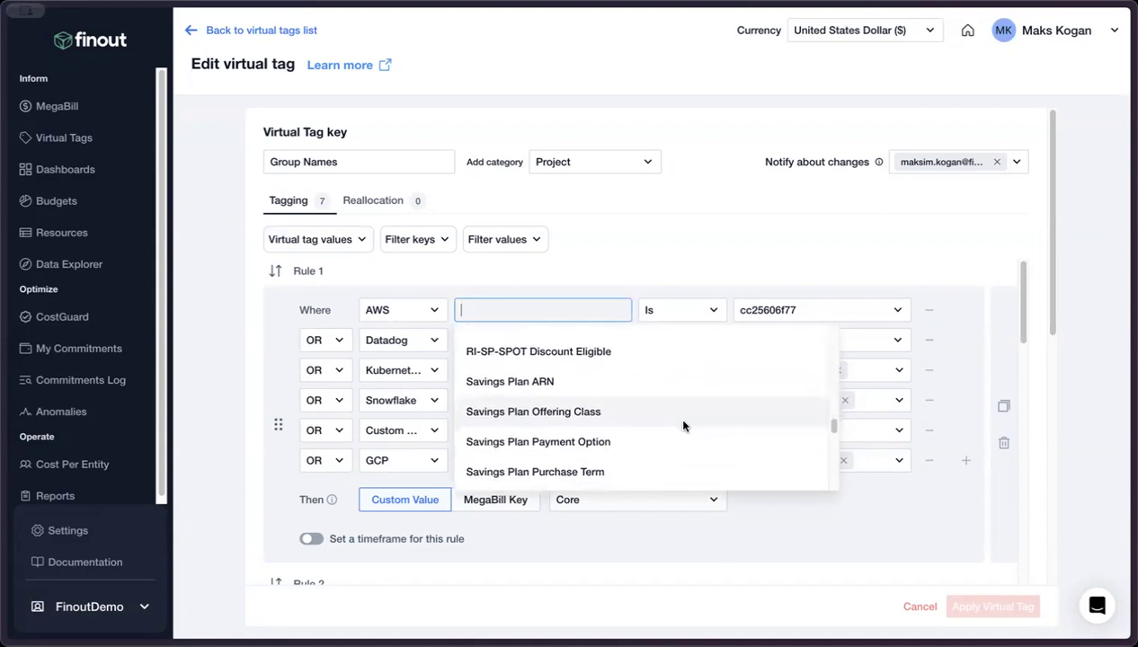
click(543, 310)
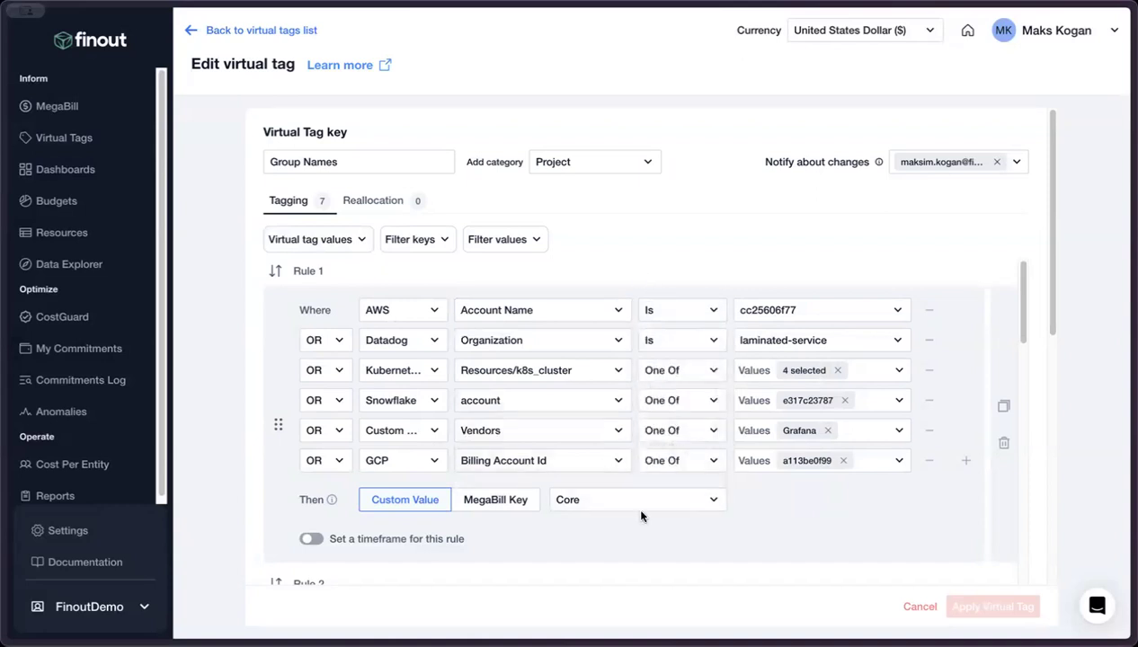
click(636, 500)
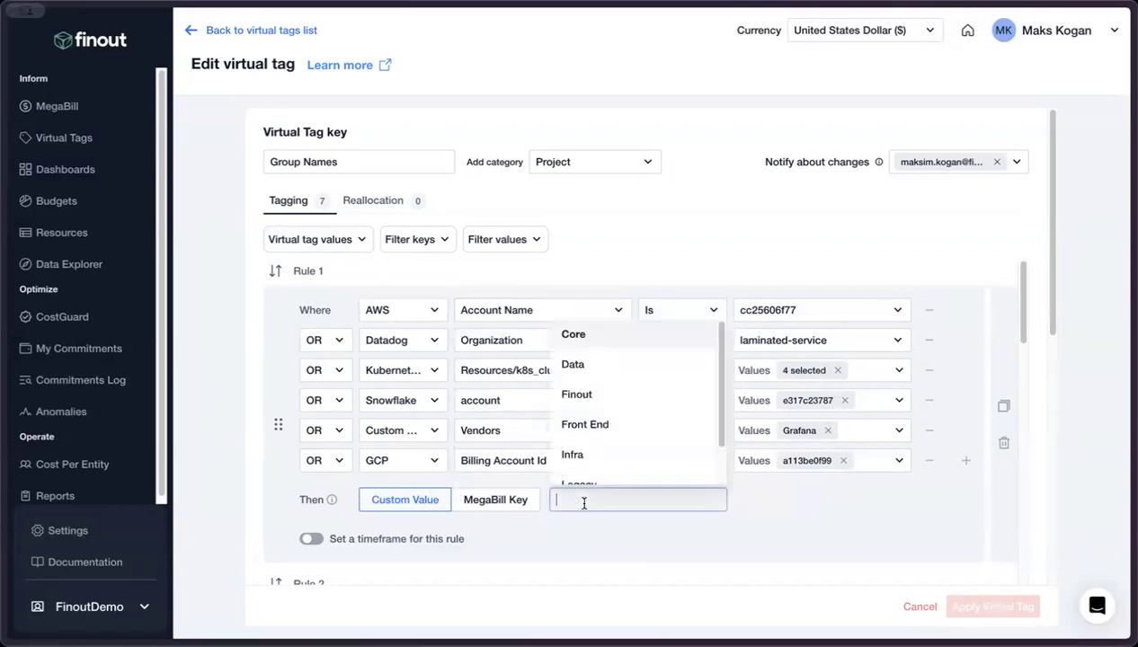
mouse_move(587, 409)
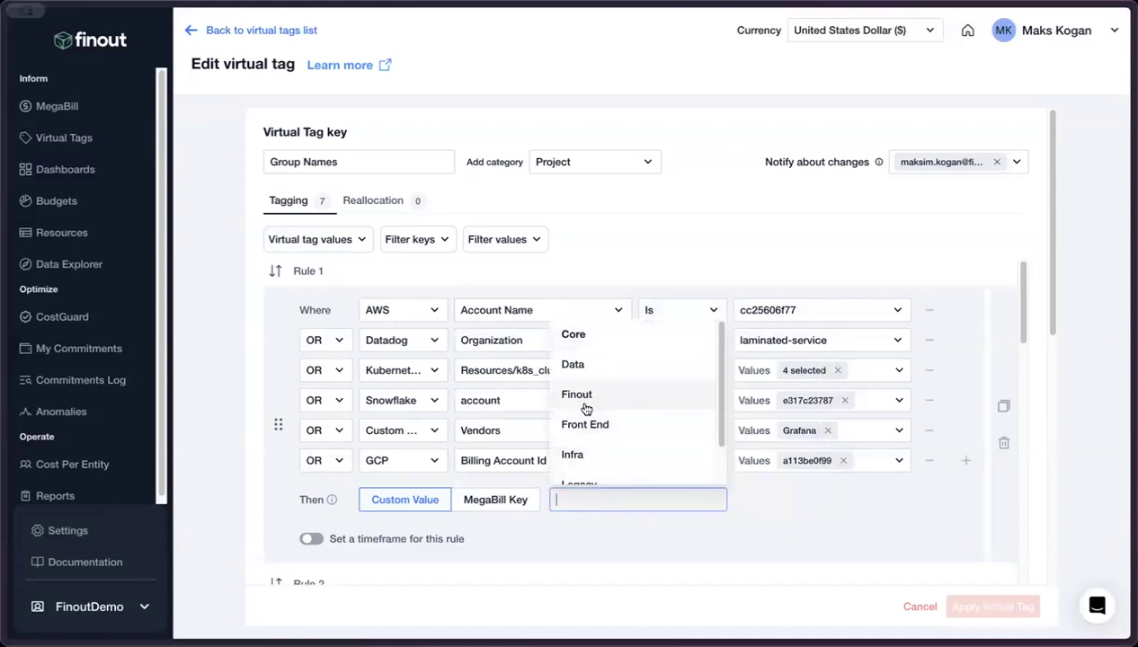
mouse_move(610, 392)
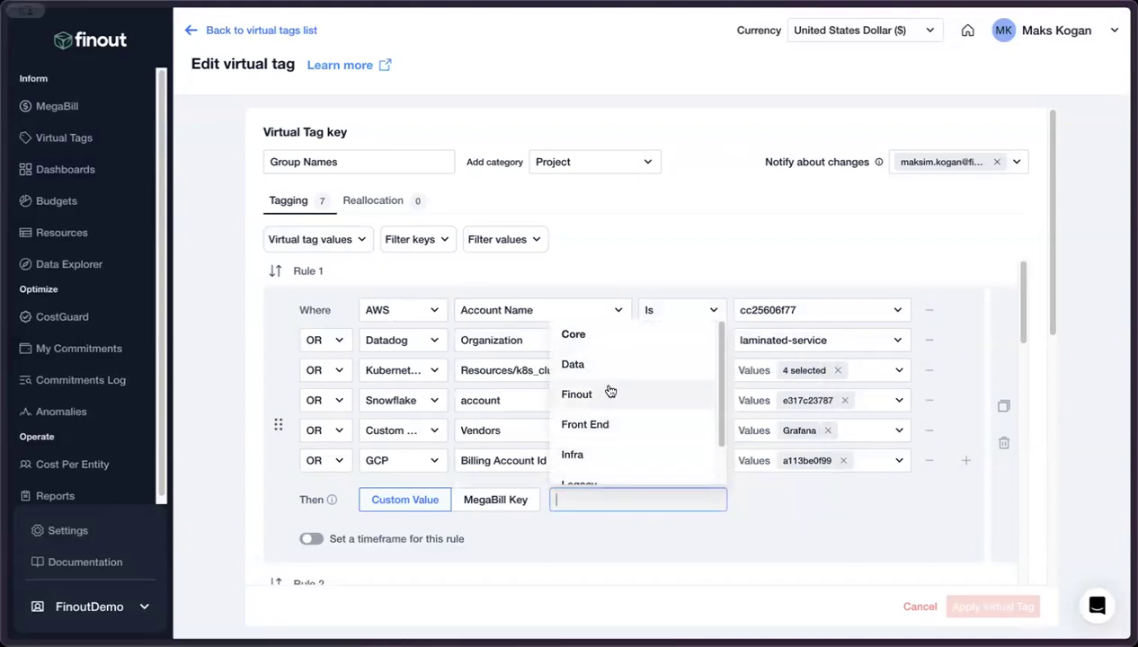
mouse_move(614, 360)
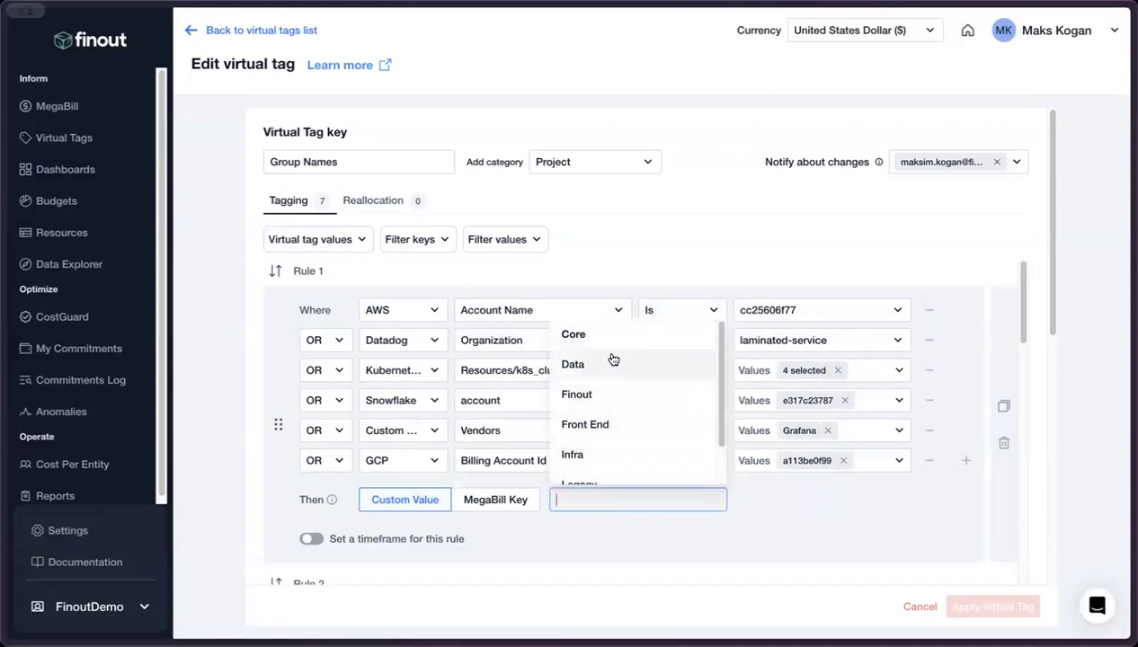
click(574, 335)
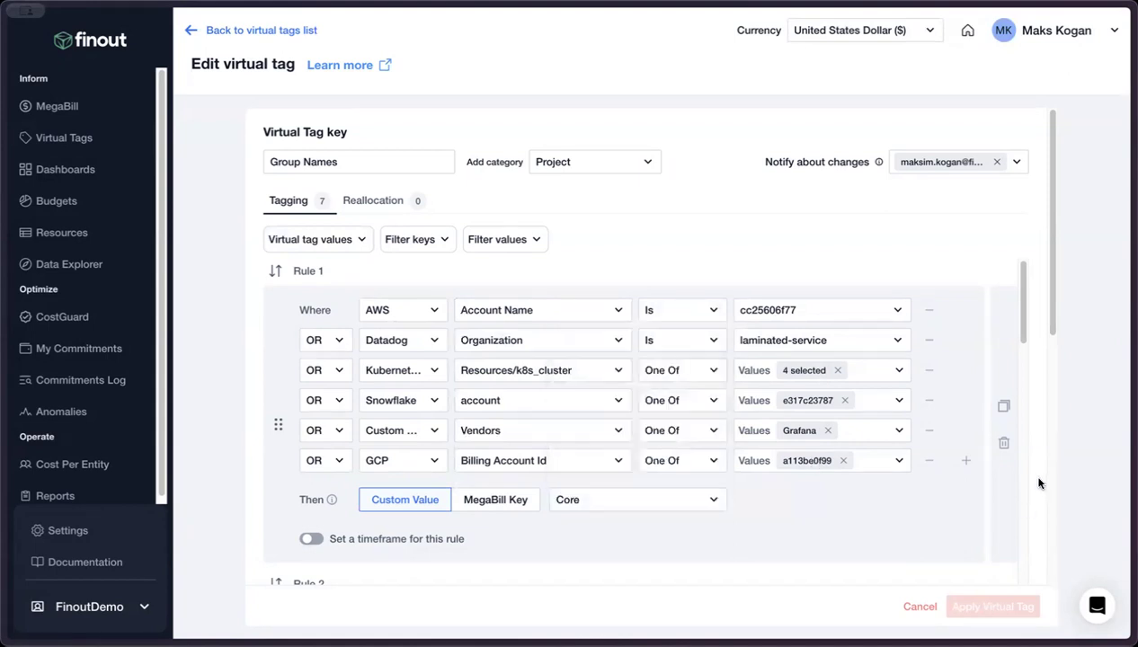
Step: Scroll down to the Group Names preview chart of daily costs by group
scroll(down, 3)
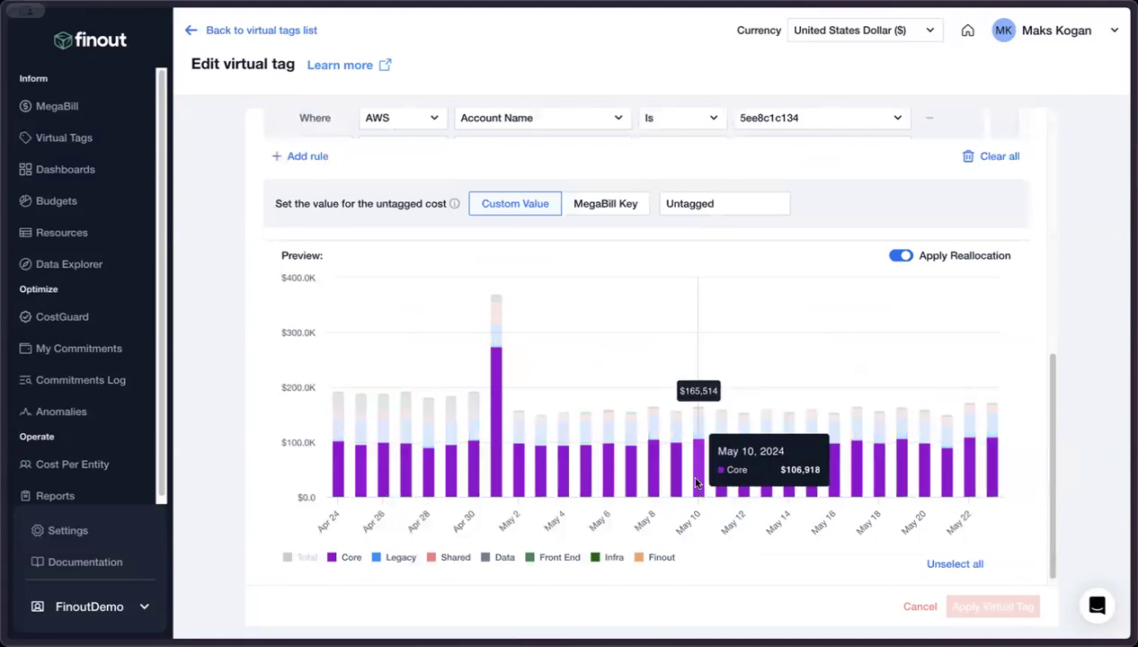
mouse_move(689, 362)
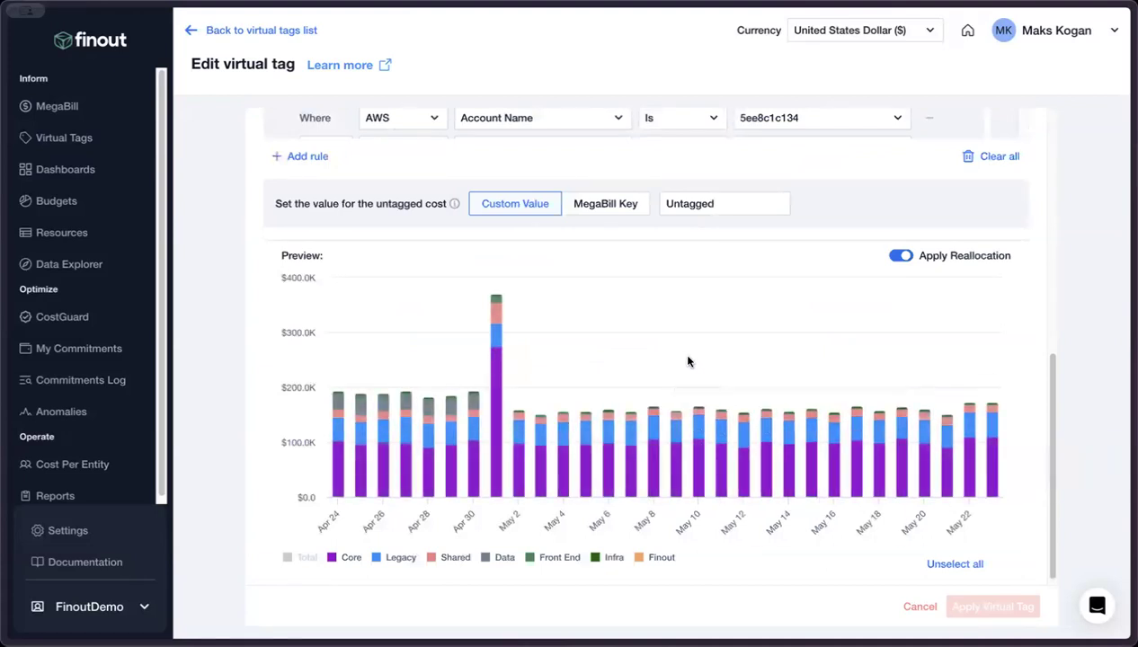
mouse_move(695, 317)
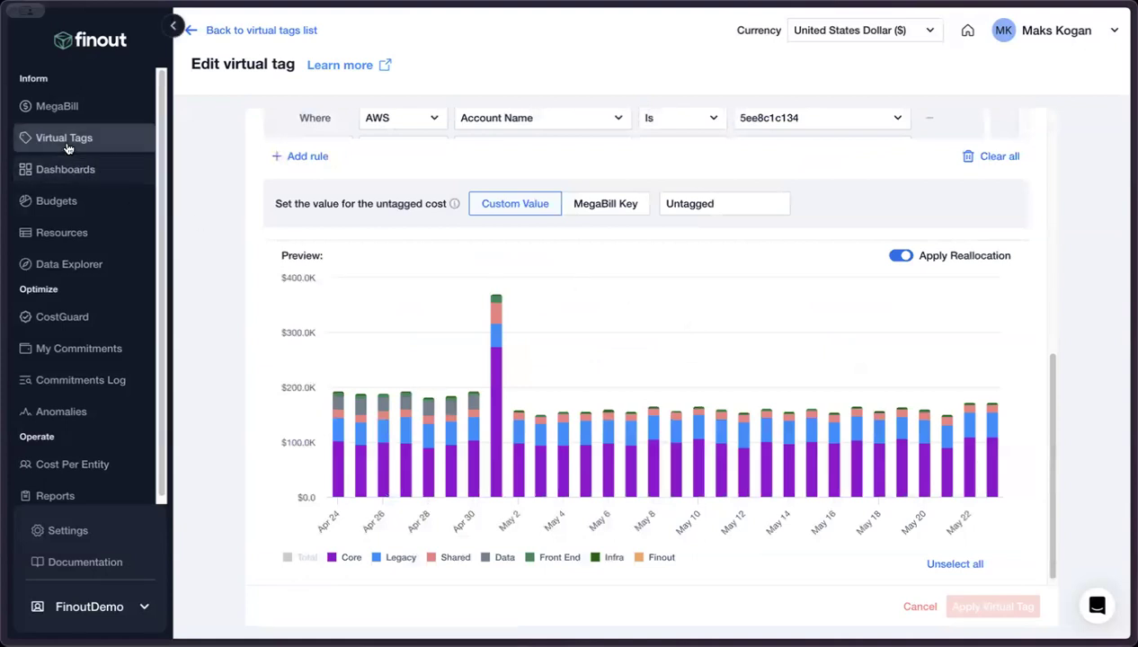
Step: Open the Department virtual tag and scroll to its TLV, NYC and Untagged preview
click(64, 138)
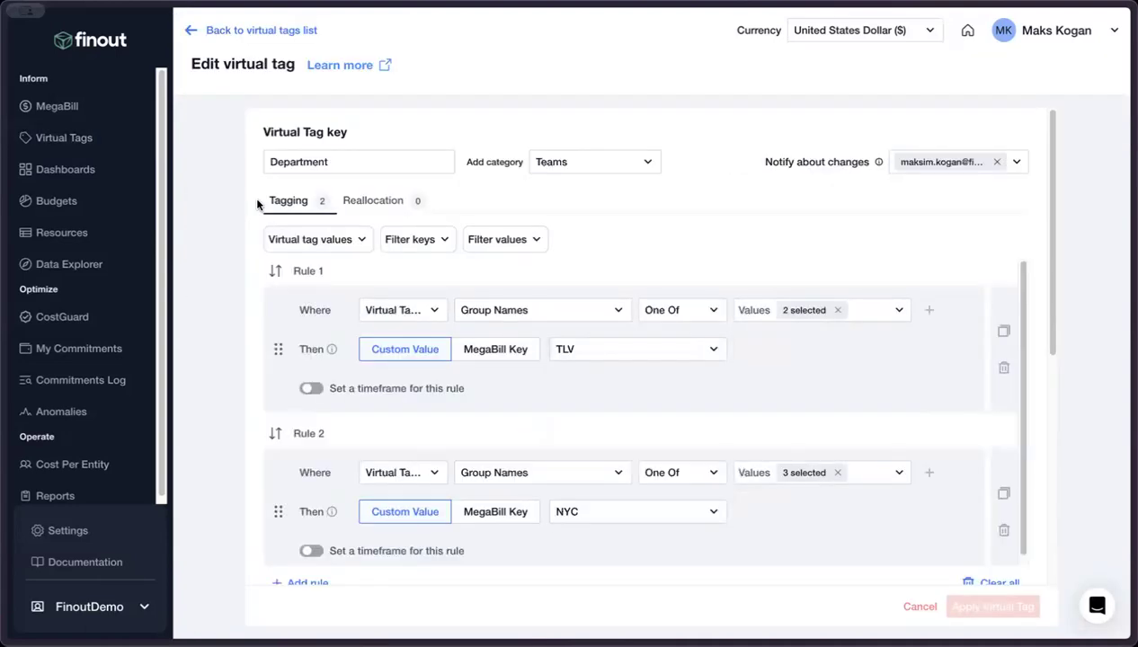
mouse_move(723, 288)
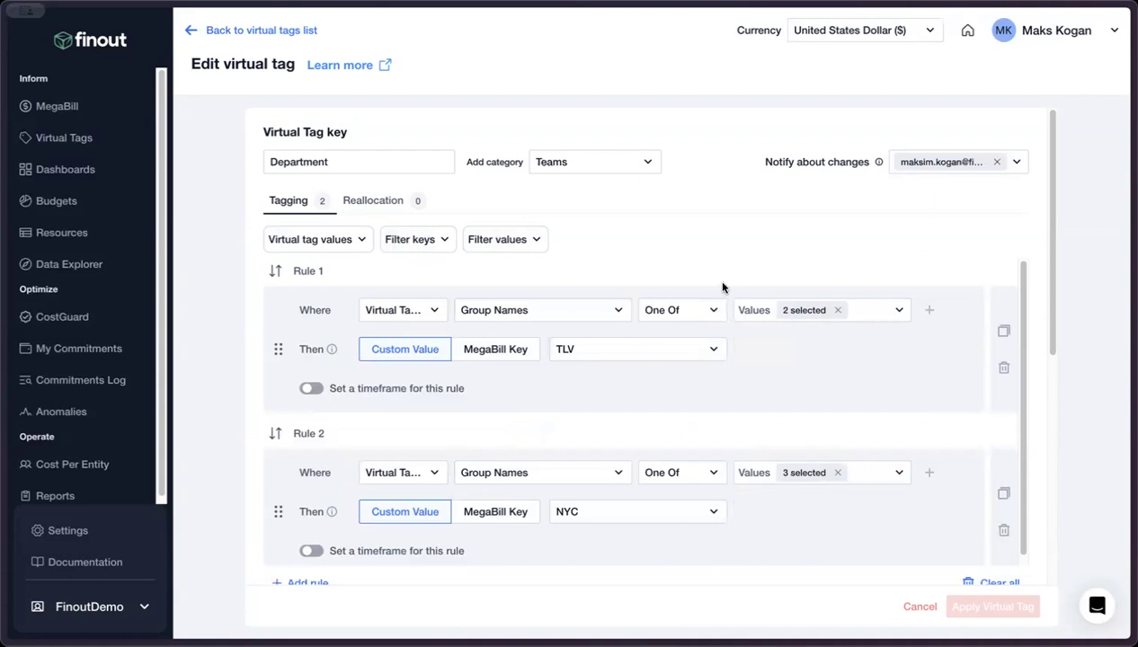
mouse_move(404, 310)
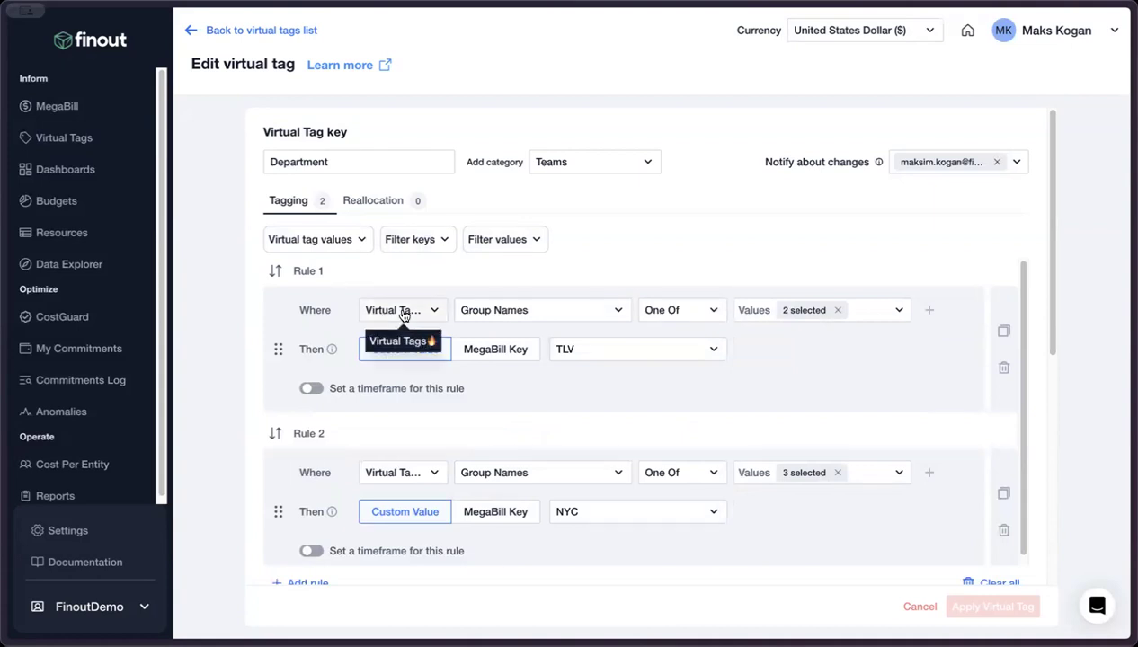
mouse_move(744, 251)
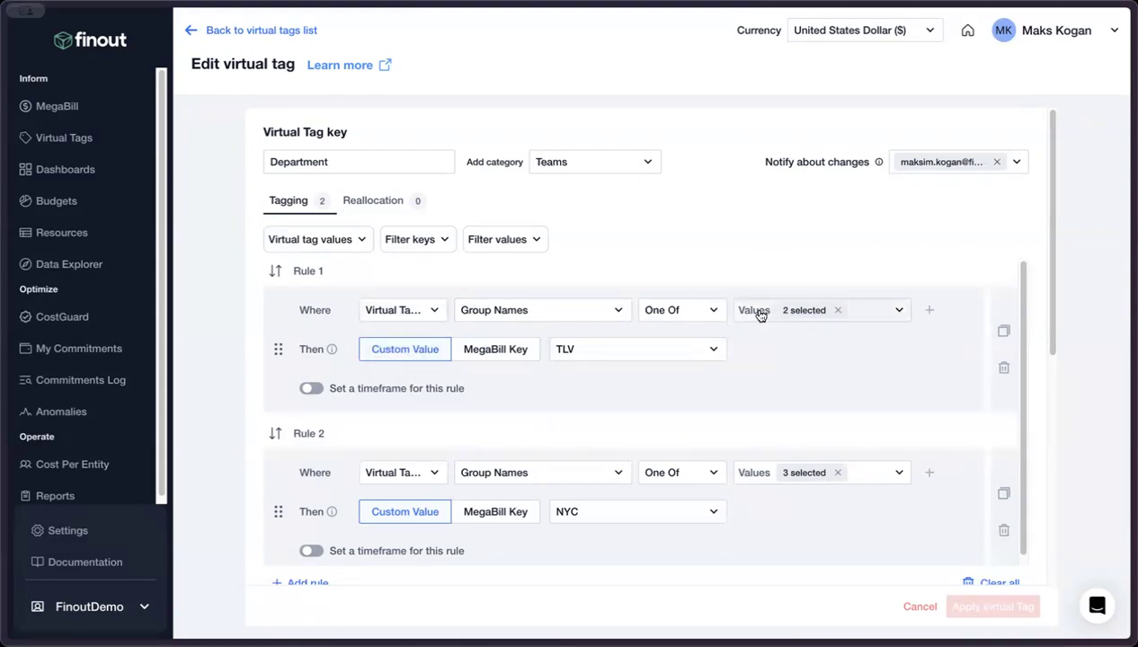
mouse_move(803, 313)
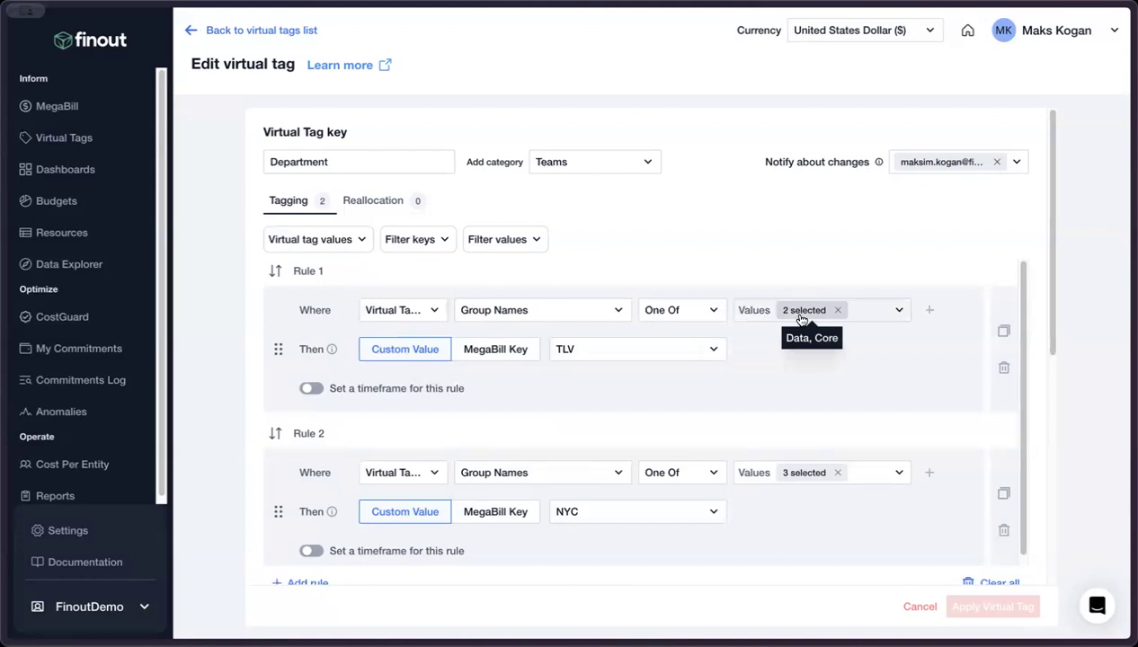
mouse_move(1035, 371)
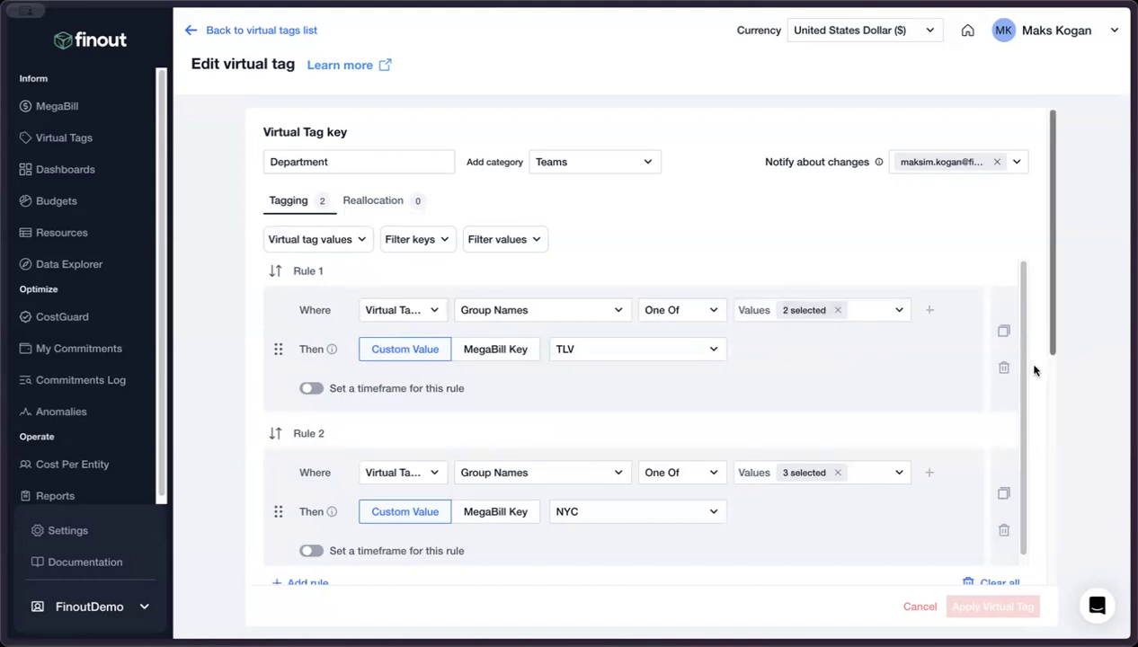
scroll(down, 3)
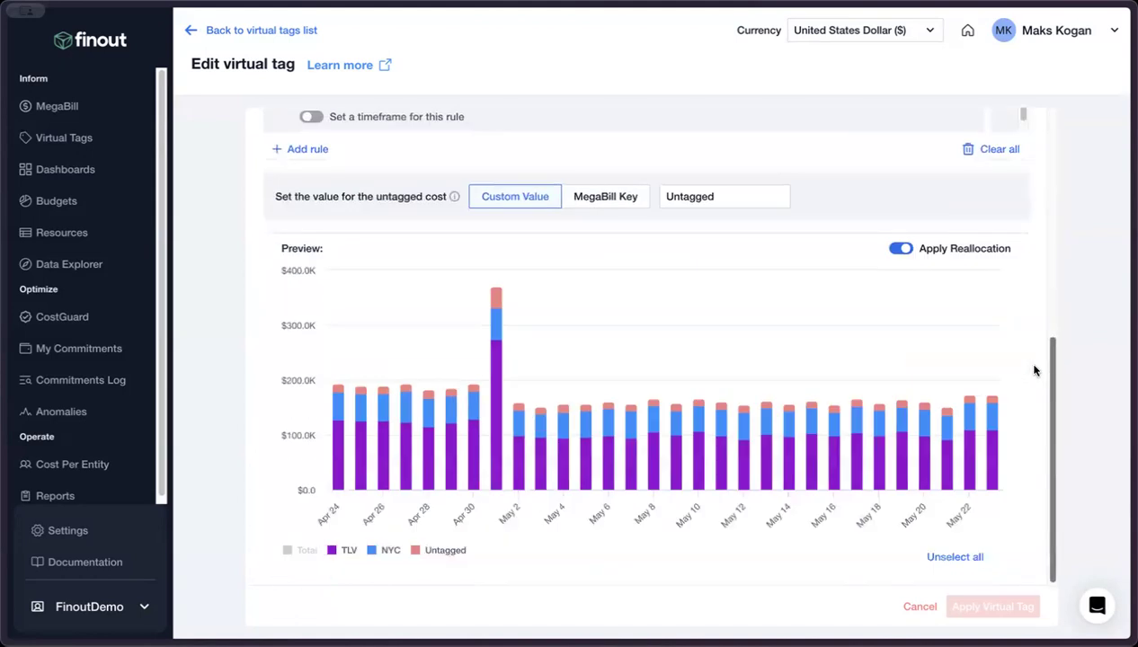